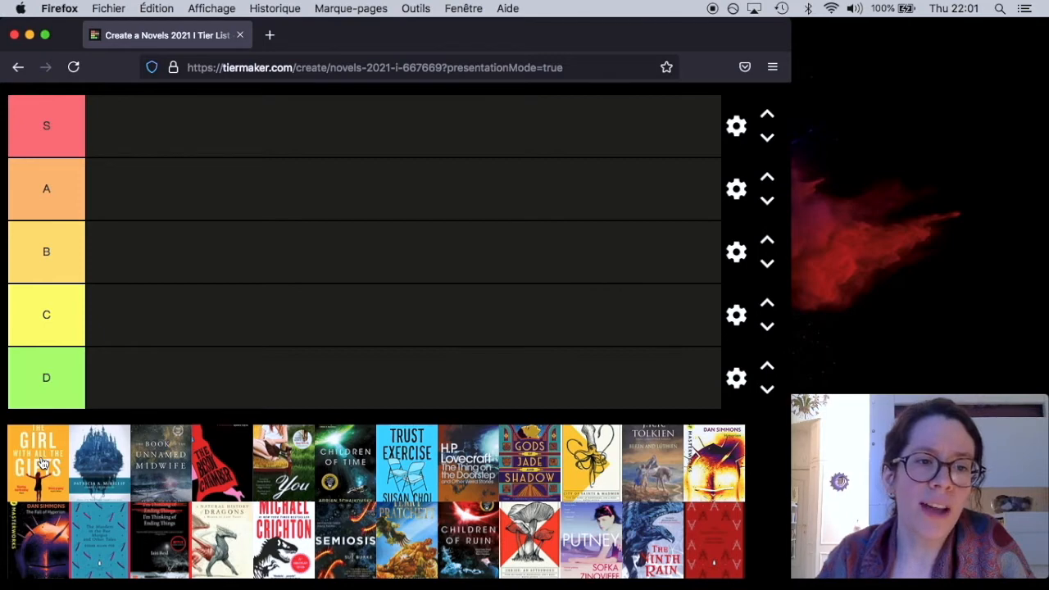
Move The Girl With All The Gifts cover from the image pool into the C tier
left_click_drag(41, 461, 118, 321)
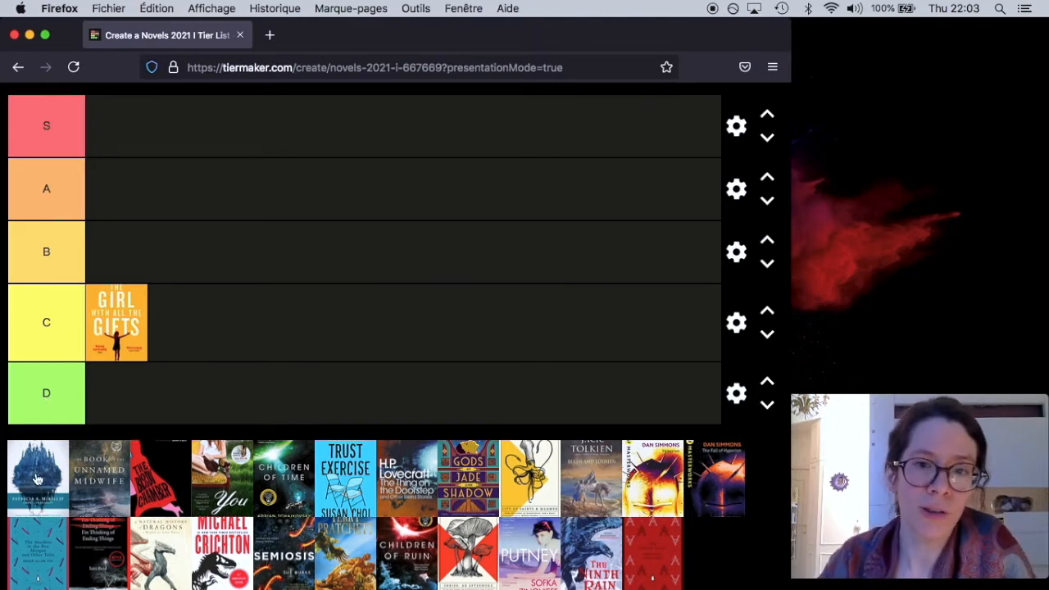
Place the blue castle cover, a Patricia A. McKillip novel, into tier B
left_click_drag(37, 477, 116, 259)
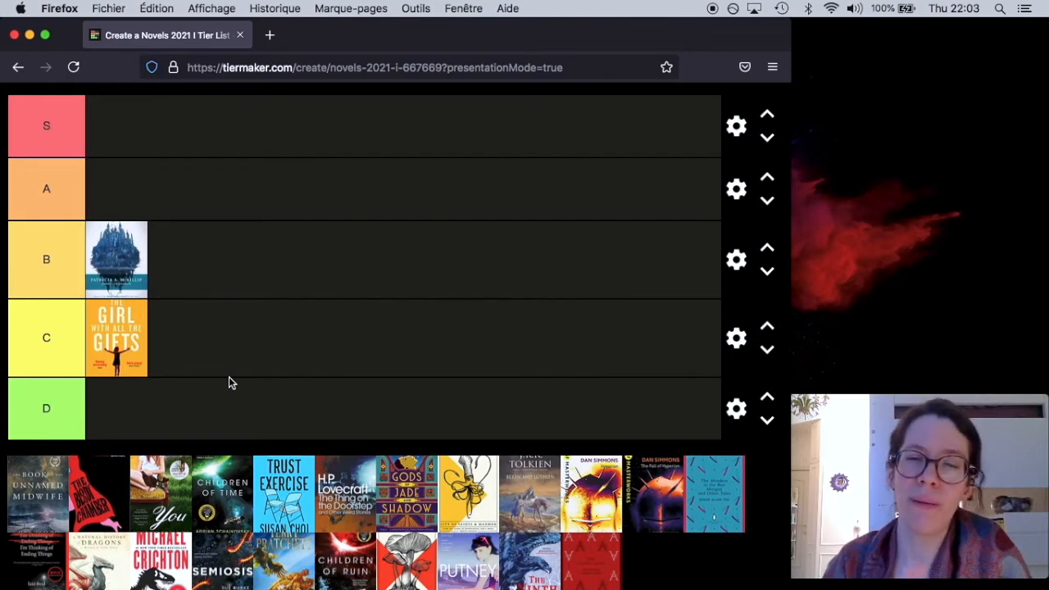
mouse_move(149, 393)
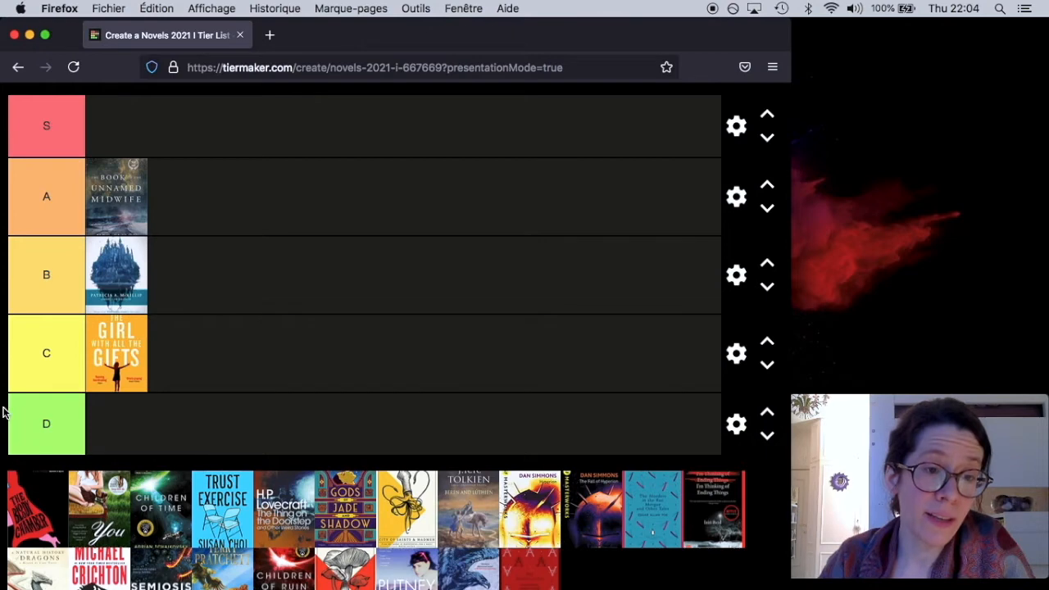
mouse_move(94, 387)
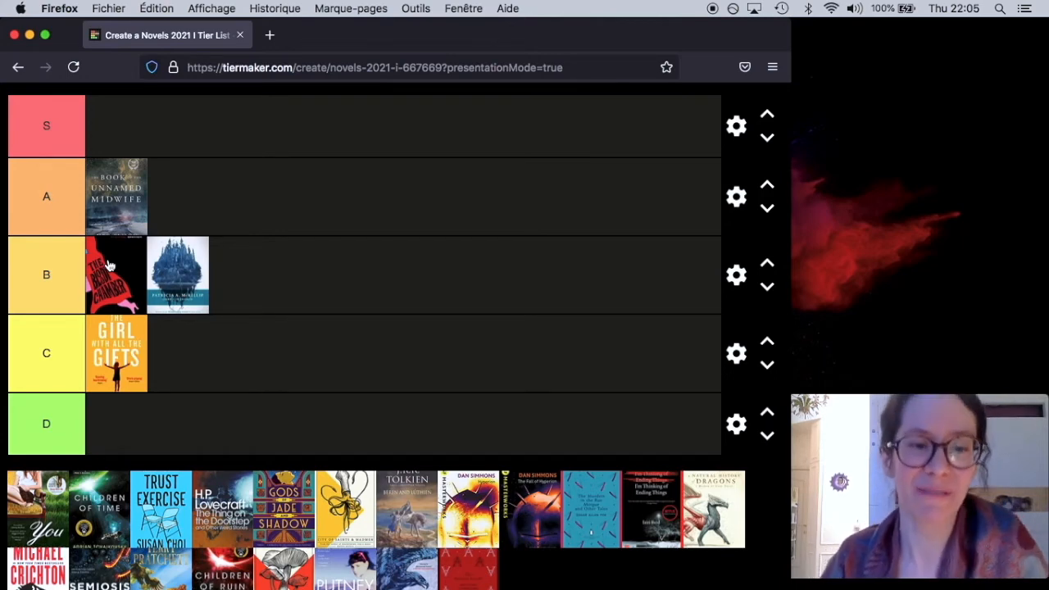
mouse_move(115, 467)
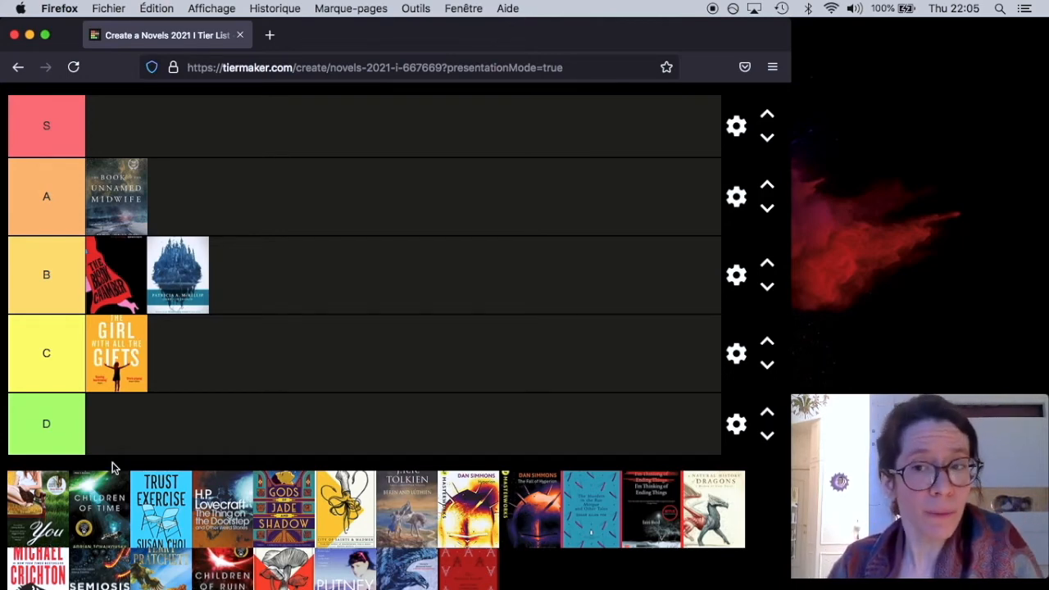
mouse_move(127, 452)
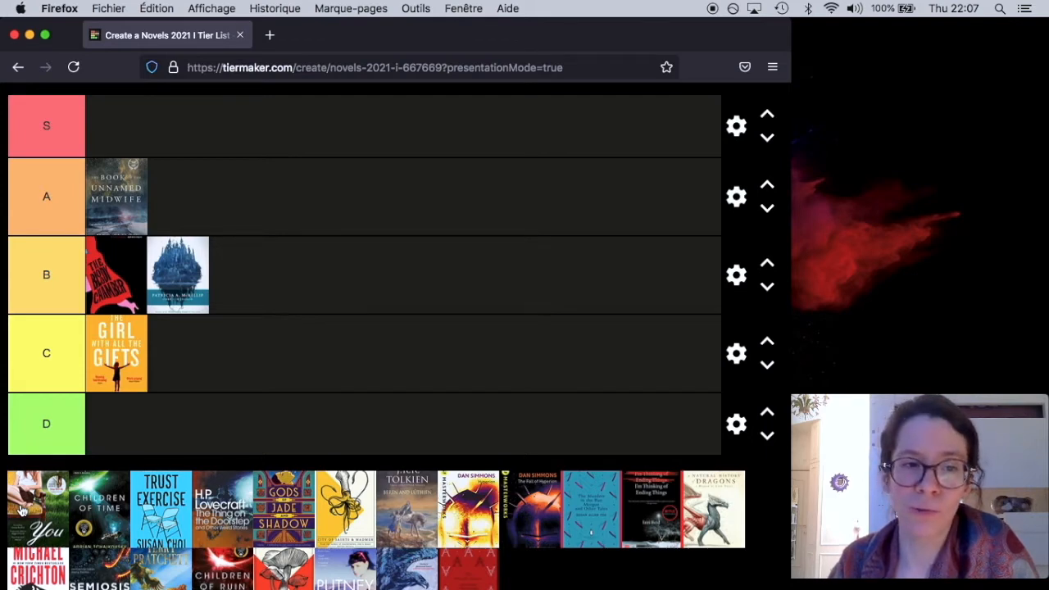
Place the You cover in tier B between The Bloody Chamber and the castle cover
left_click_drag(39, 508, 87, 423)
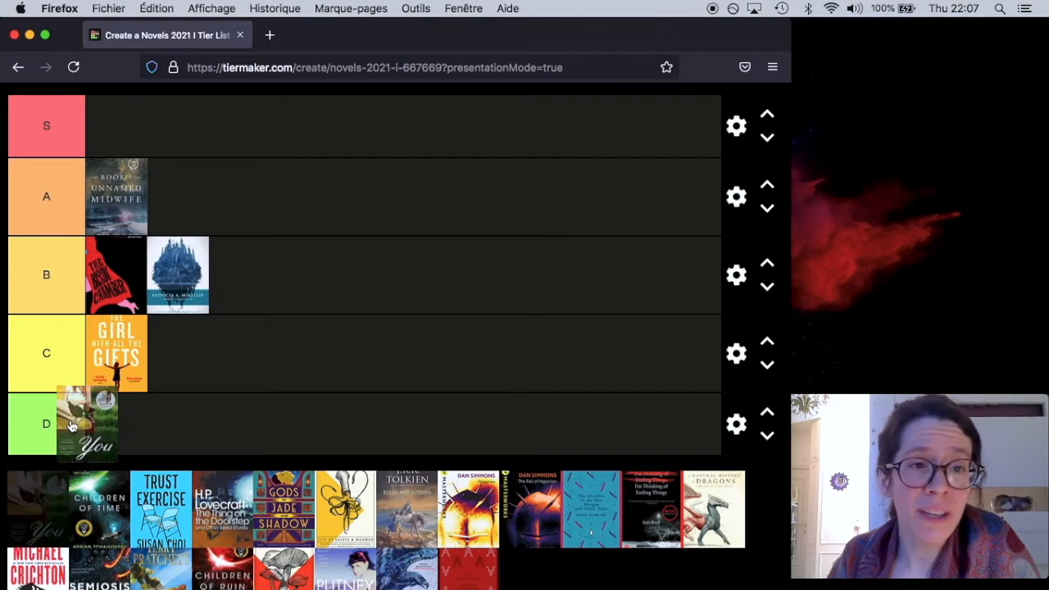
left_click_drag(88, 423, 177, 352)
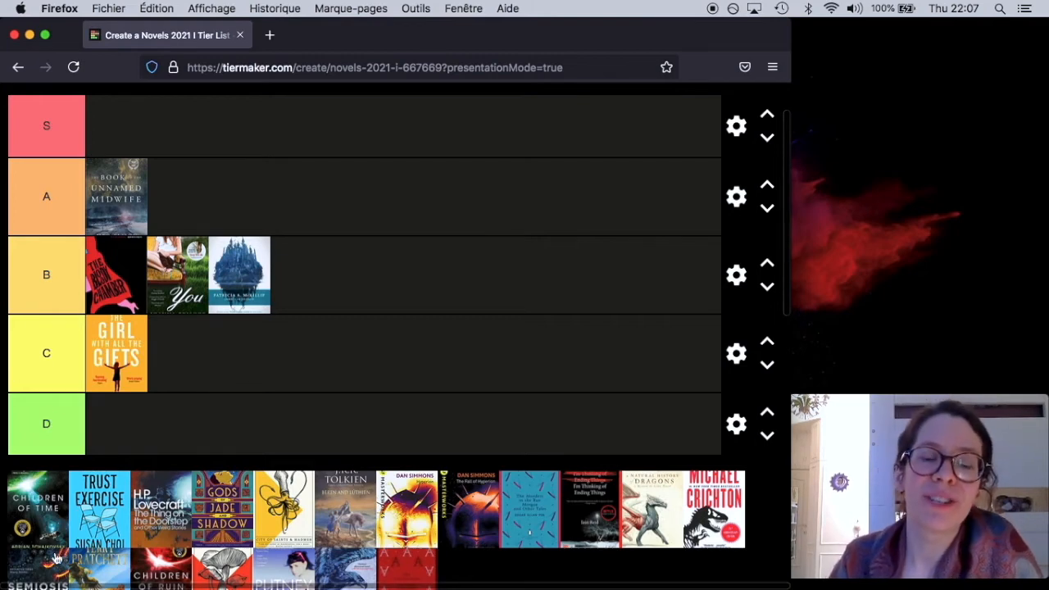
mouse_move(233, 425)
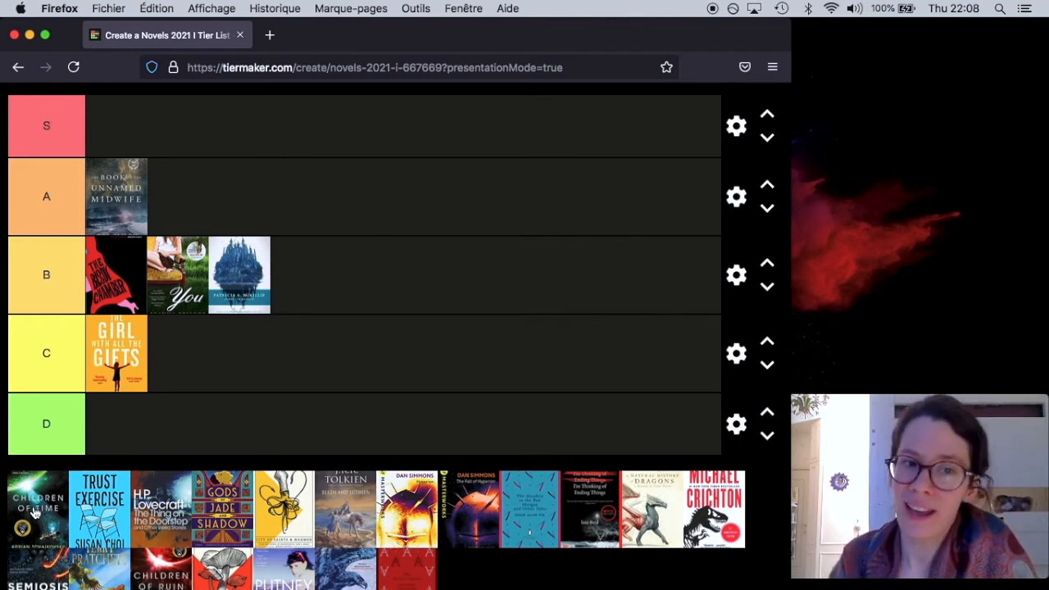
left_click_drag(37, 508, 77, 229)
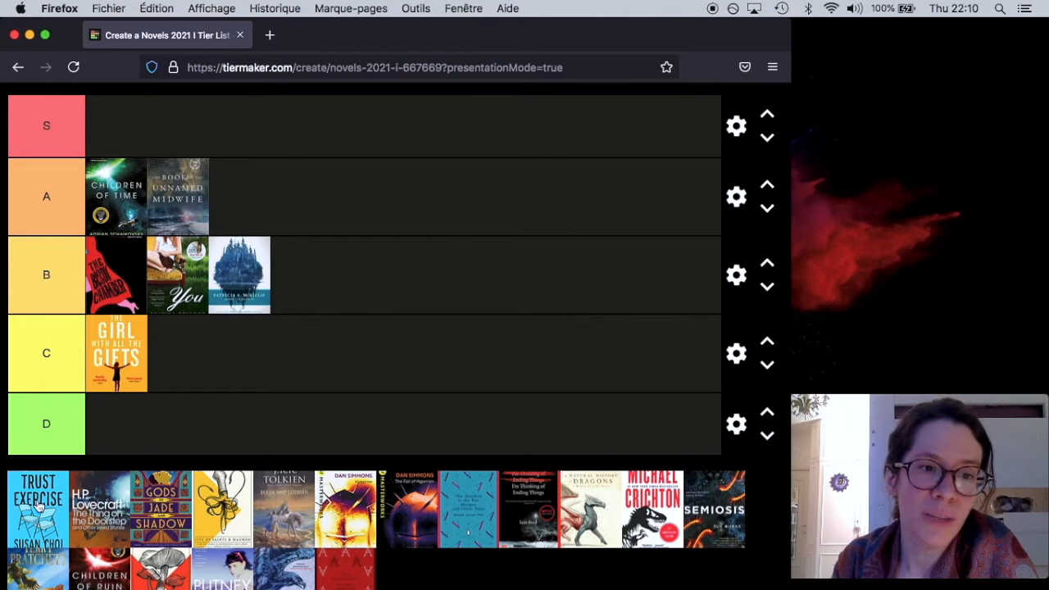
Place the Trust Exercise cover into the D tier
left_click_drag(37, 508, 116, 431)
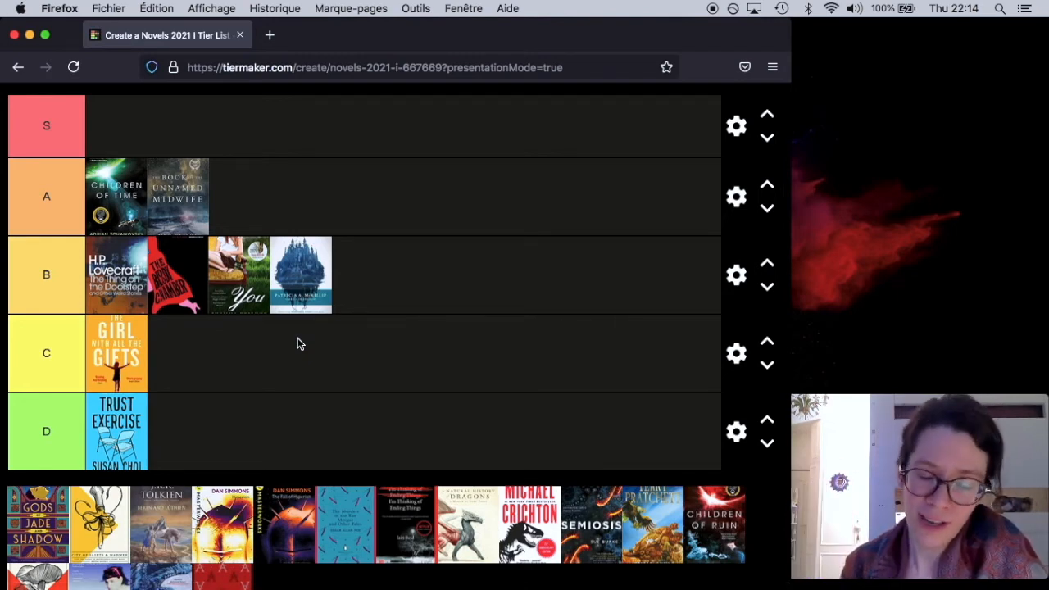
mouse_move(378, 293)
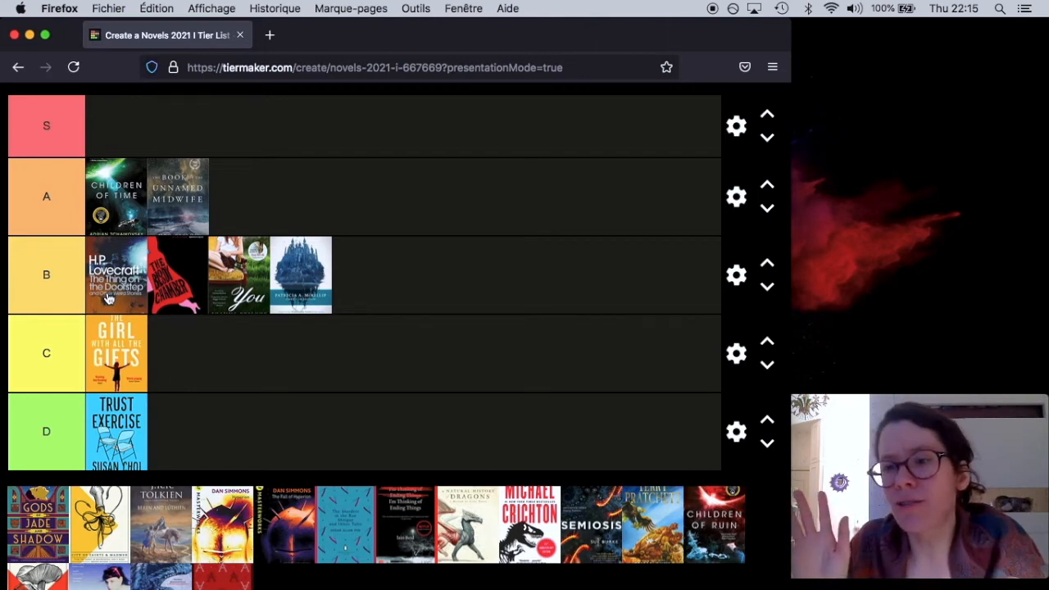
mouse_move(78, 429)
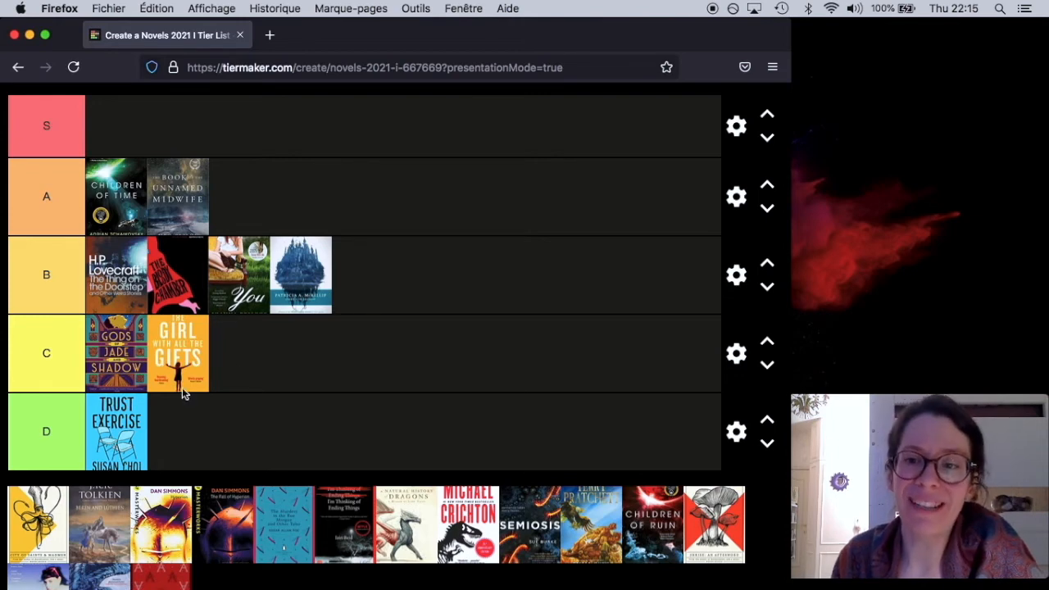
mouse_move(336, 340)
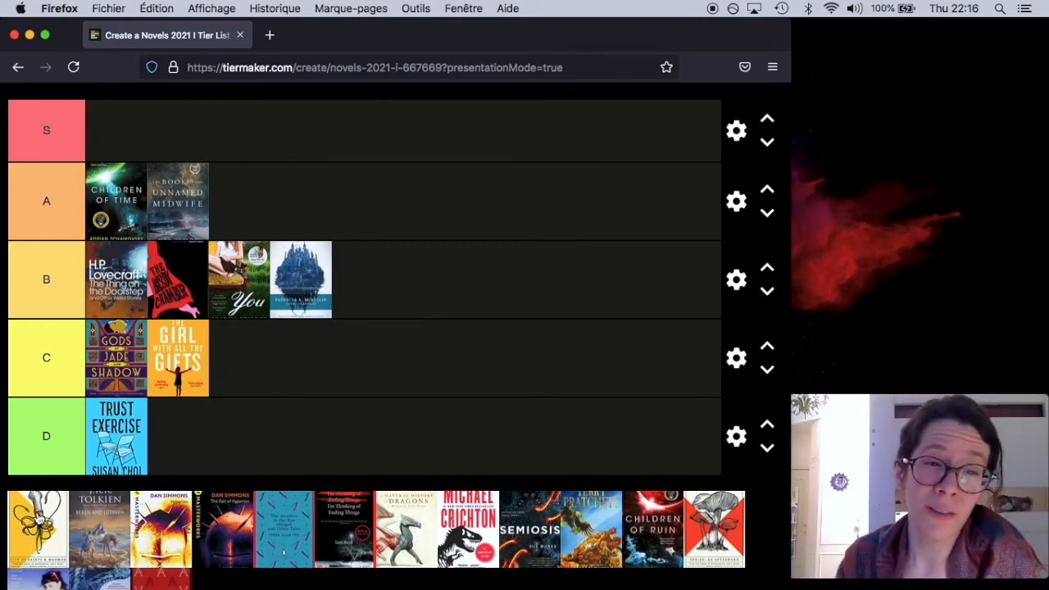
Put the yellow squid-illustrated cover at the front of tier B
left_click_drag(37, 528, 69, 319)
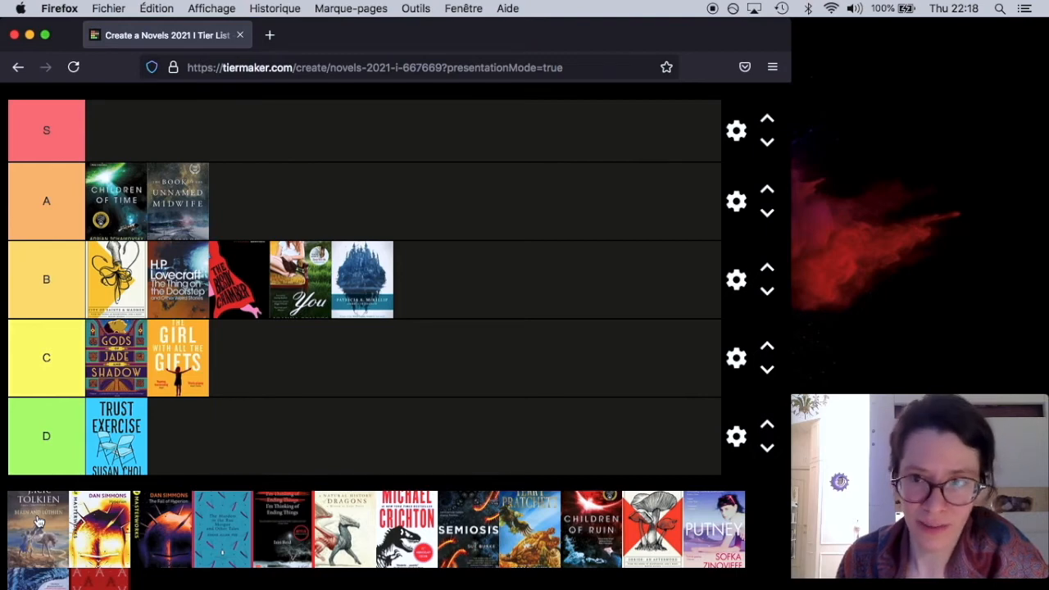
mouse_move(101, 129)
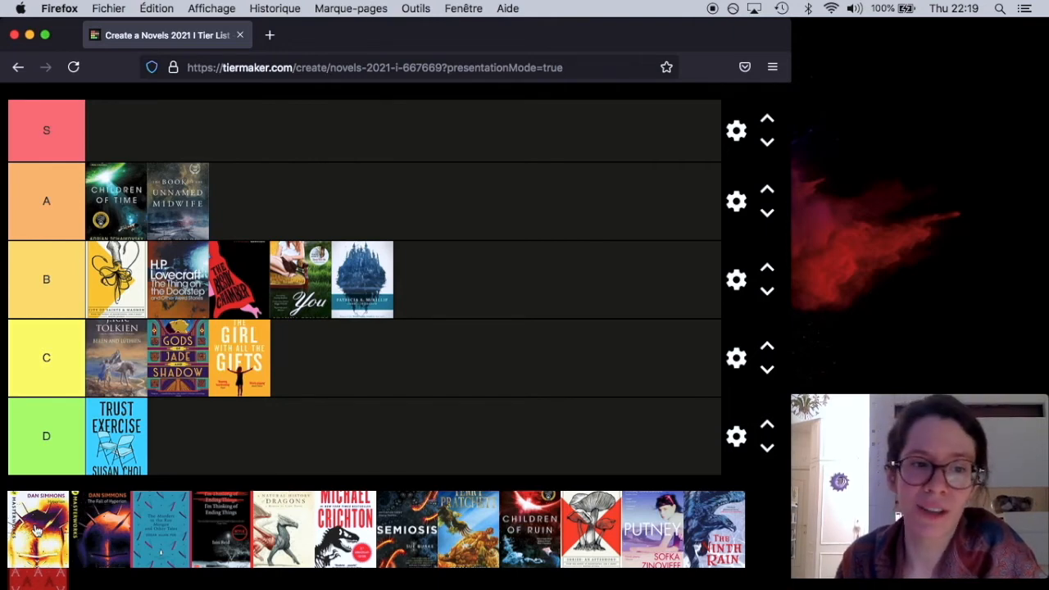
Put Dan Simmons' Hyperion at the front of tier A
left_click_drag(39, 528, 103, 200)
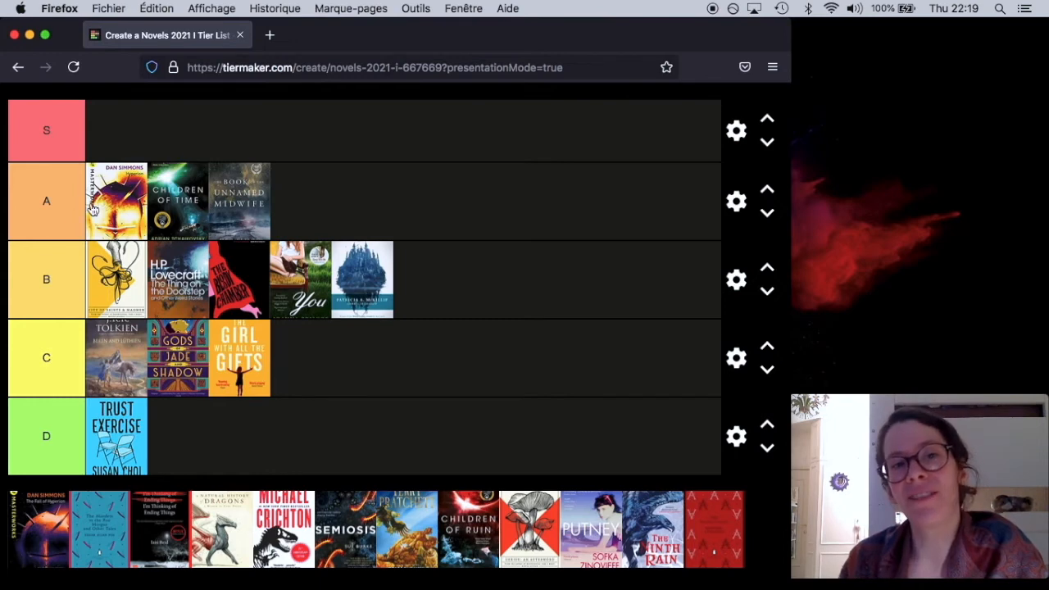
mouse_move(40, 532)
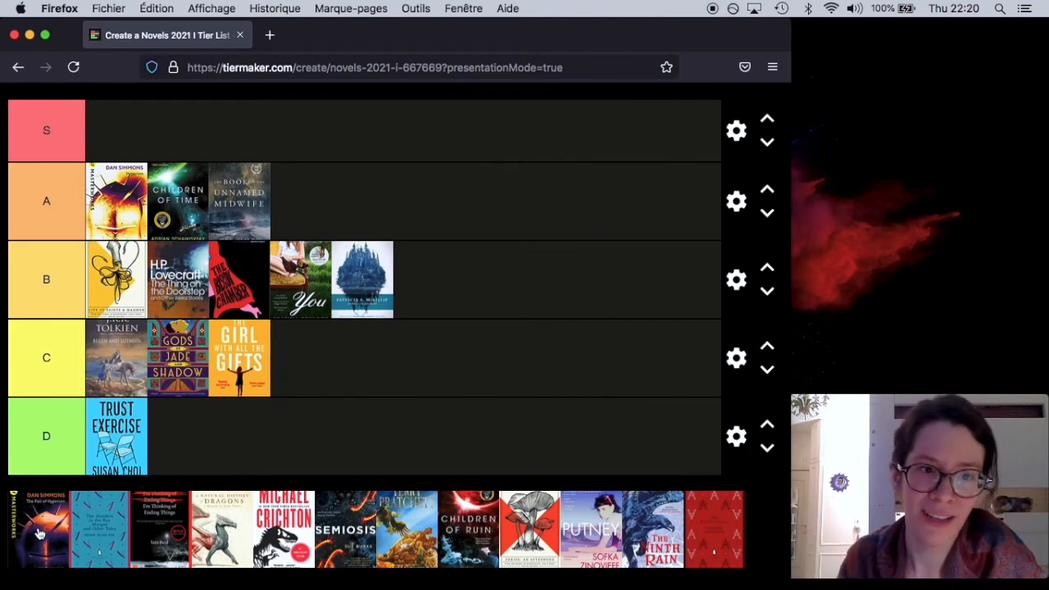
Place The Fall of Hyperion in S and move the red-edged cover to the end of A
left_click_drag(38, 528, 120, 137)
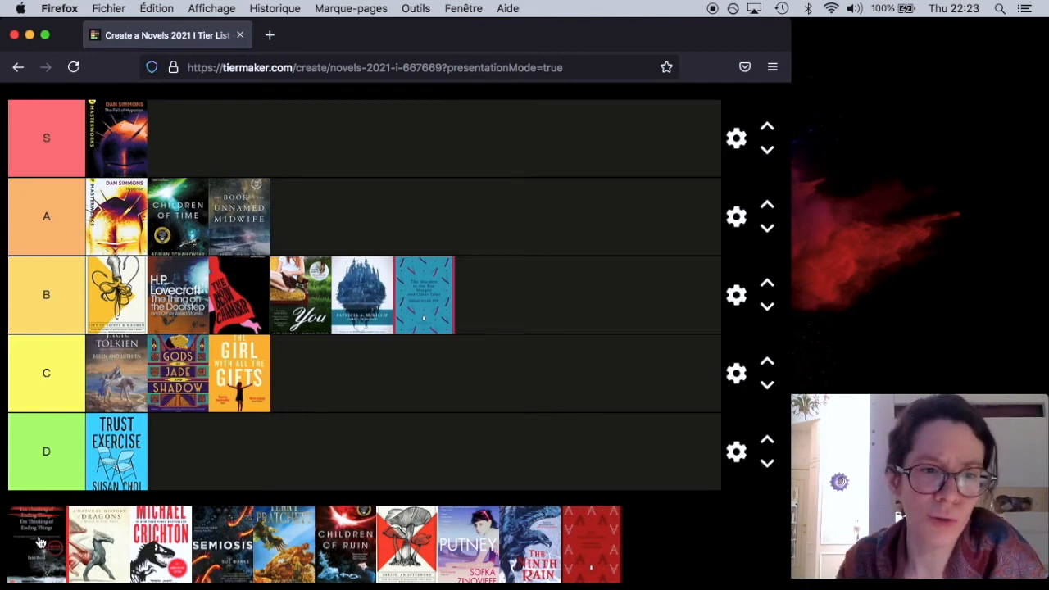
left_click_drag(37, 545, 348, 192)
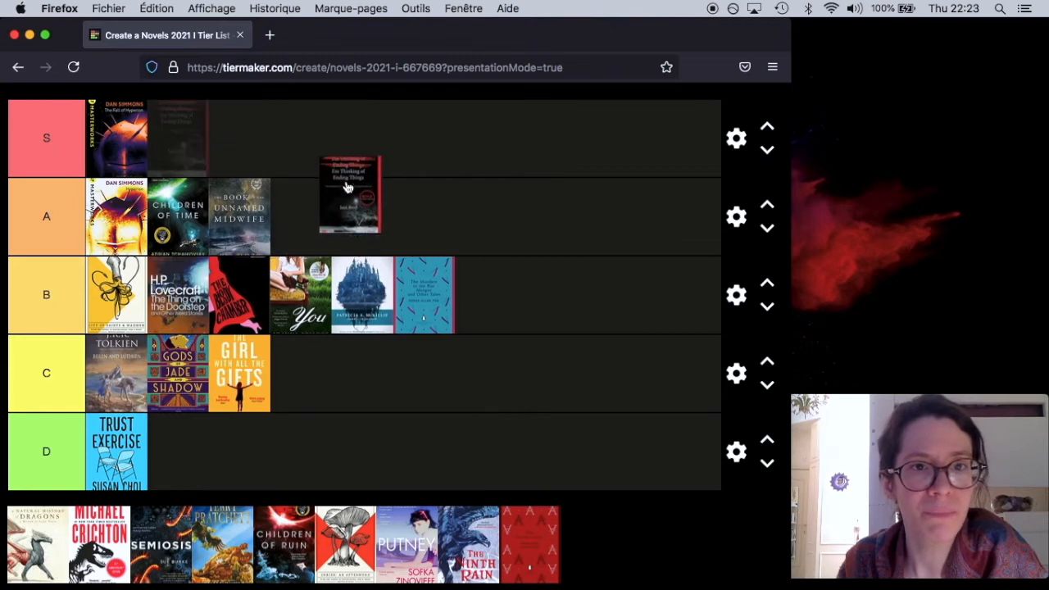
left_click_drag(349, 194, 300, 217)
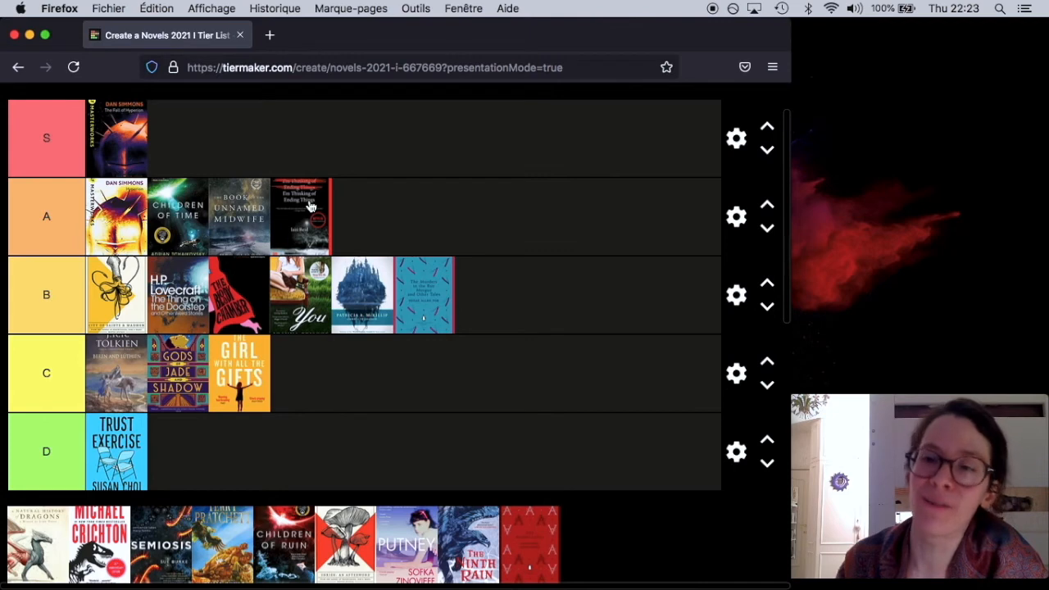
mouse_move(16, 467)
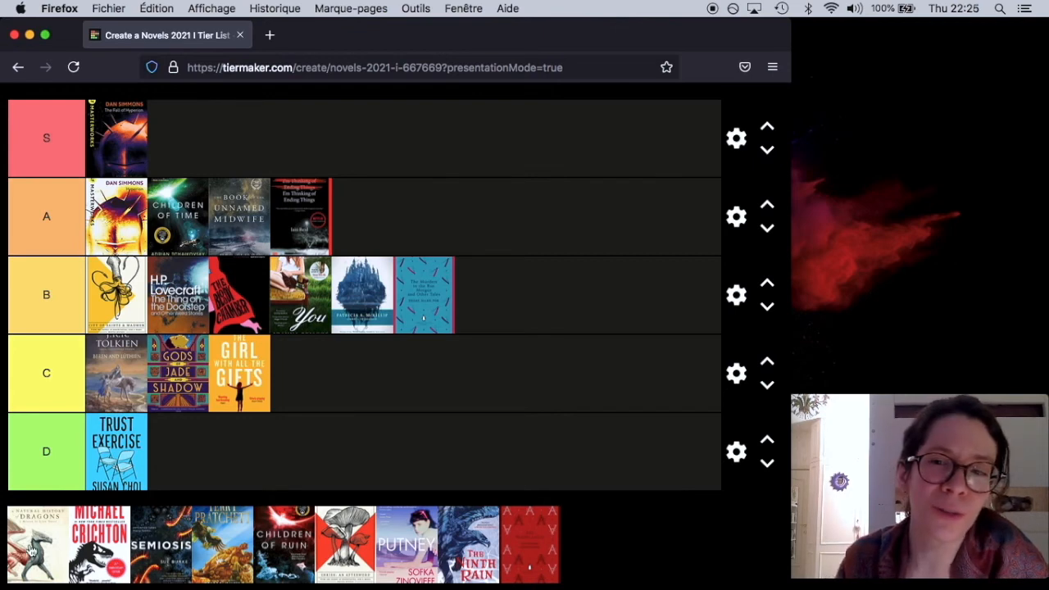
Put A Natural History of Dragons first in tier C, ahead of Beren and Lúthien
left_click_drag(33, 545, 90, 450)
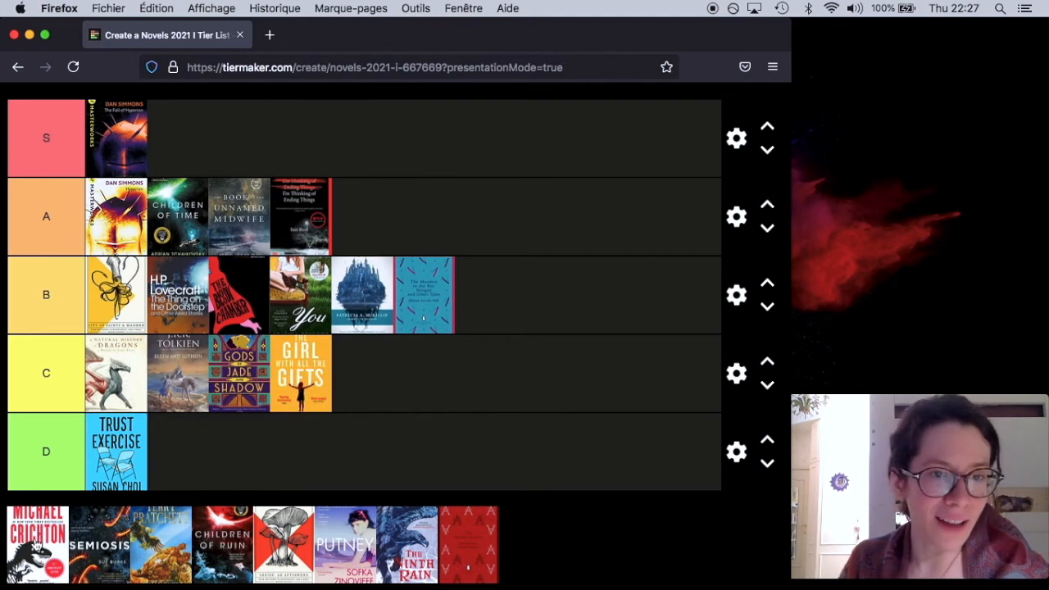
Add the Michael Crichton novel to tier C, before The Girl with All the Gifts
left_click_drag(38, 543, 143, 451)
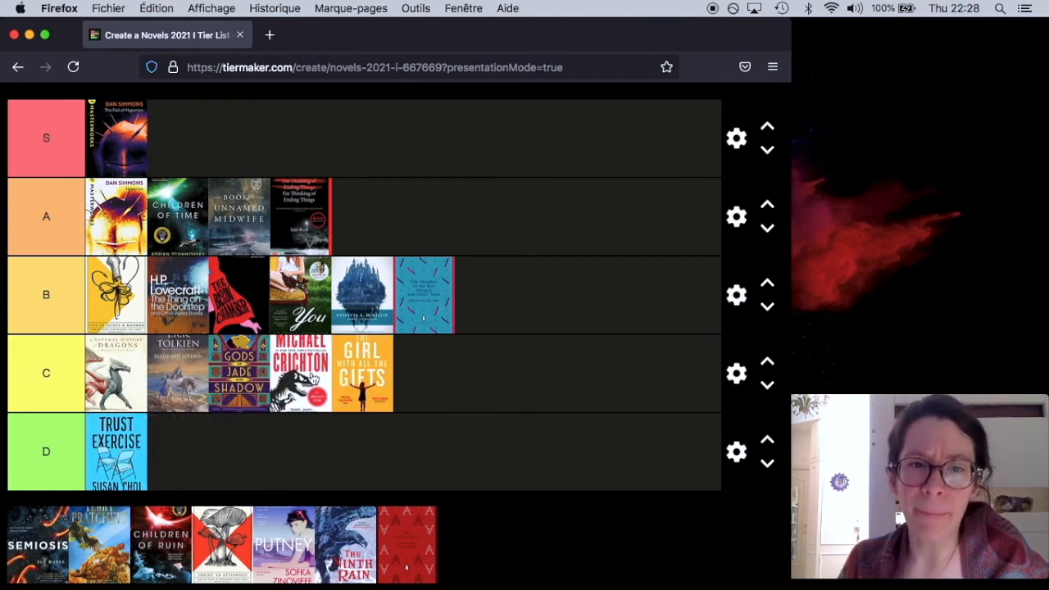
mouse_move(283, 420)
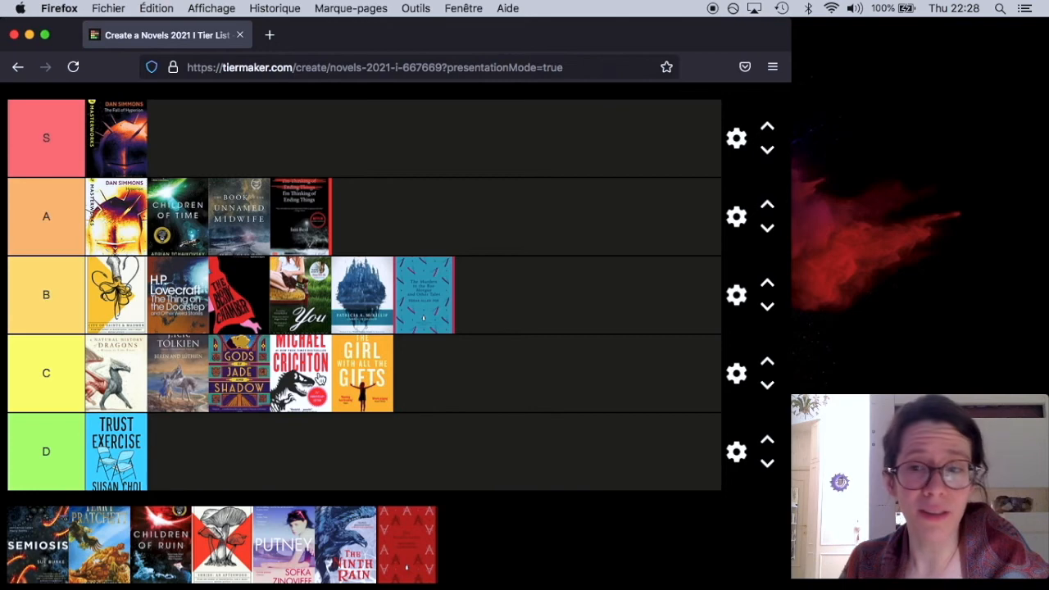
mouse_move(197, 381)
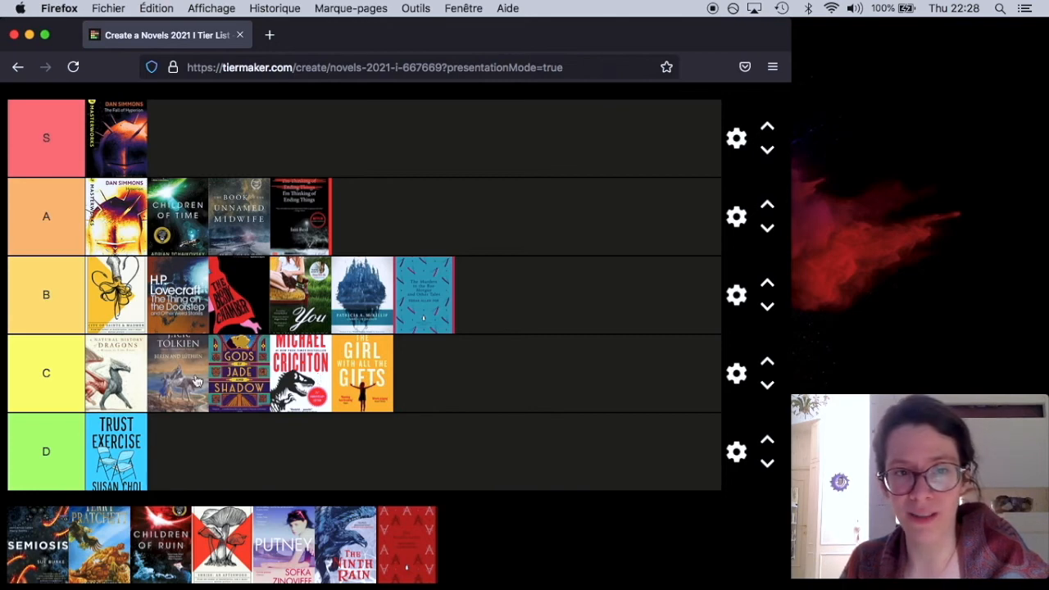
mouse_move(190, 383)
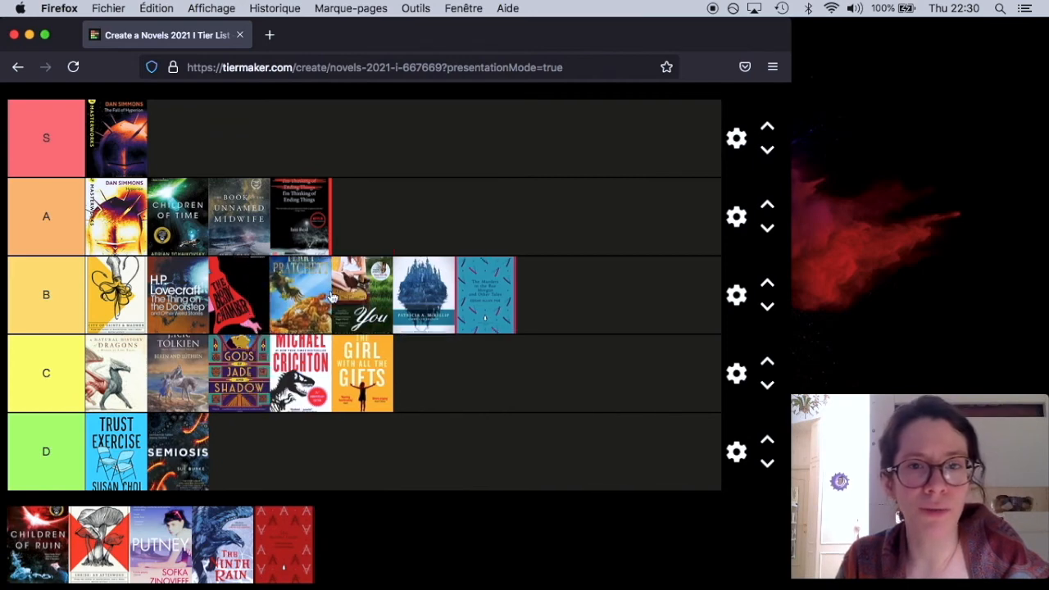
mouse_move(33, 557)
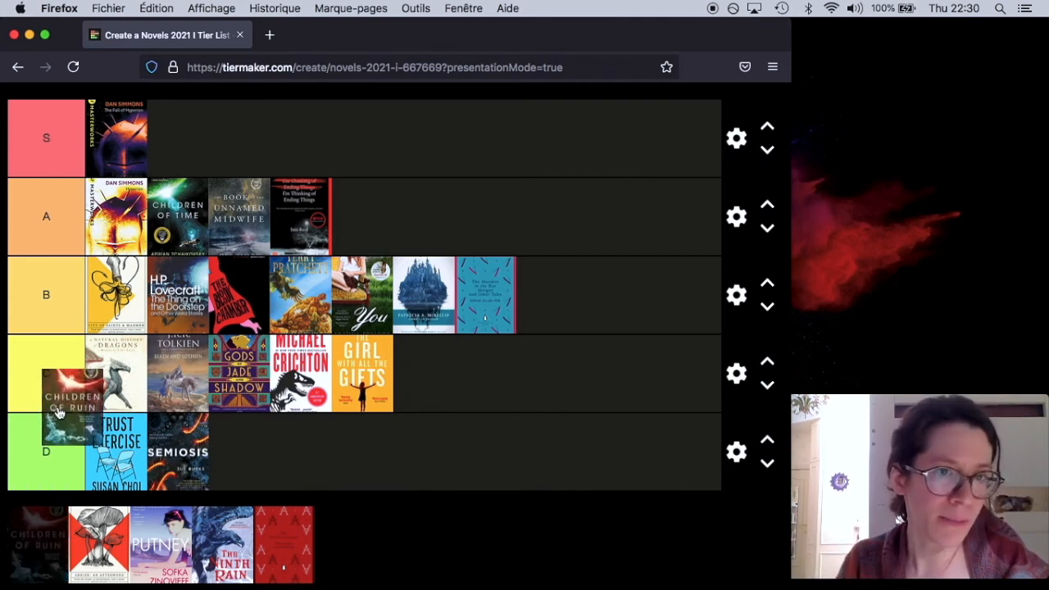
Put Children of Ruin first in tier B and the mushroom cover at the end of tier A
left_click_drag(69, 397, 110, 295)
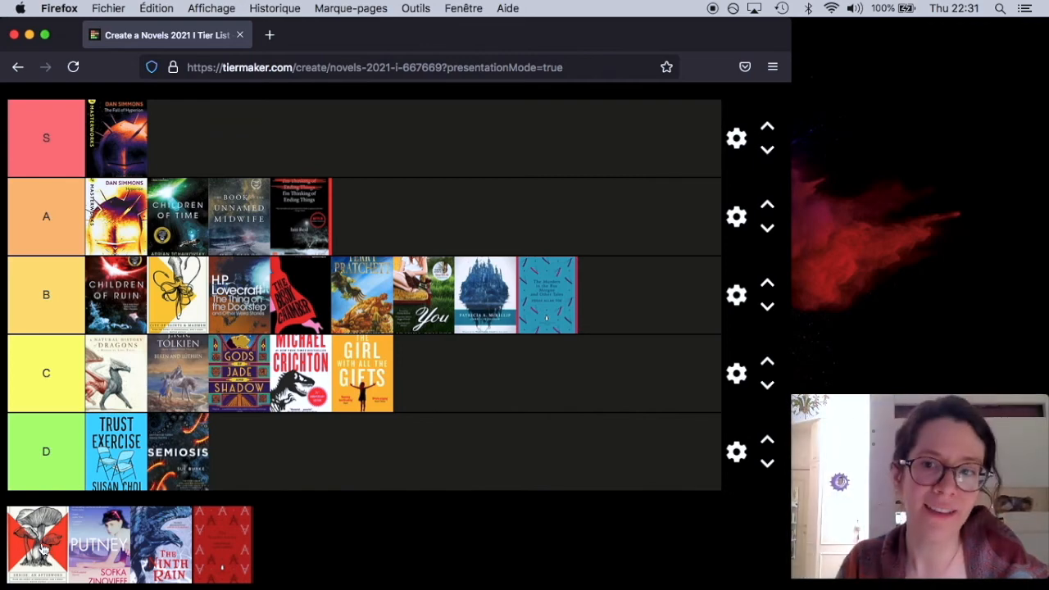
left_click_drag(37, 543, 372, 215)
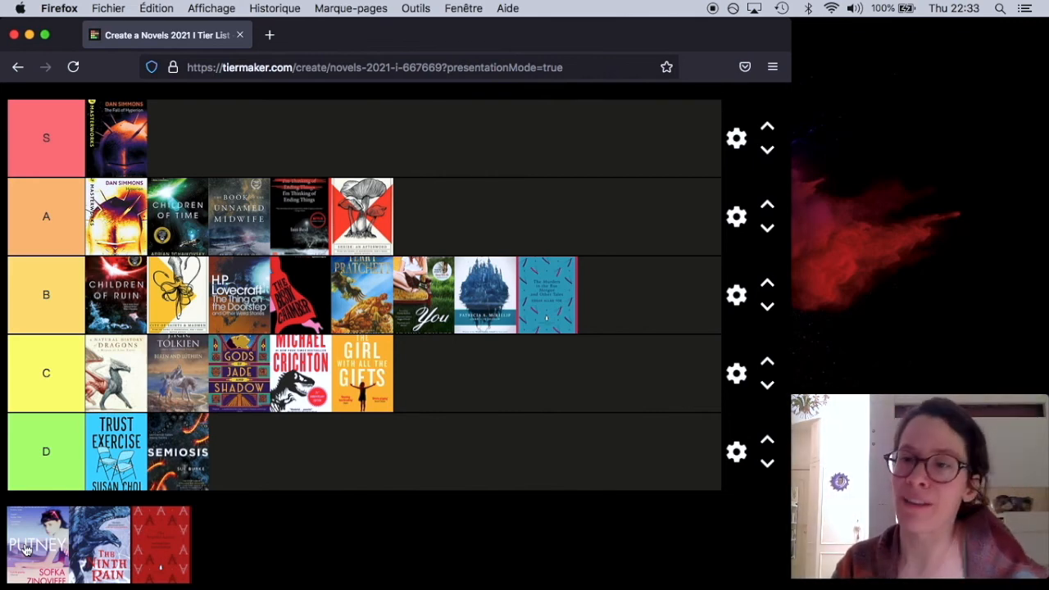
Drag the Putney cover from the unranked pool into the S tier
left_click_drag(36, 543, 177, 137)
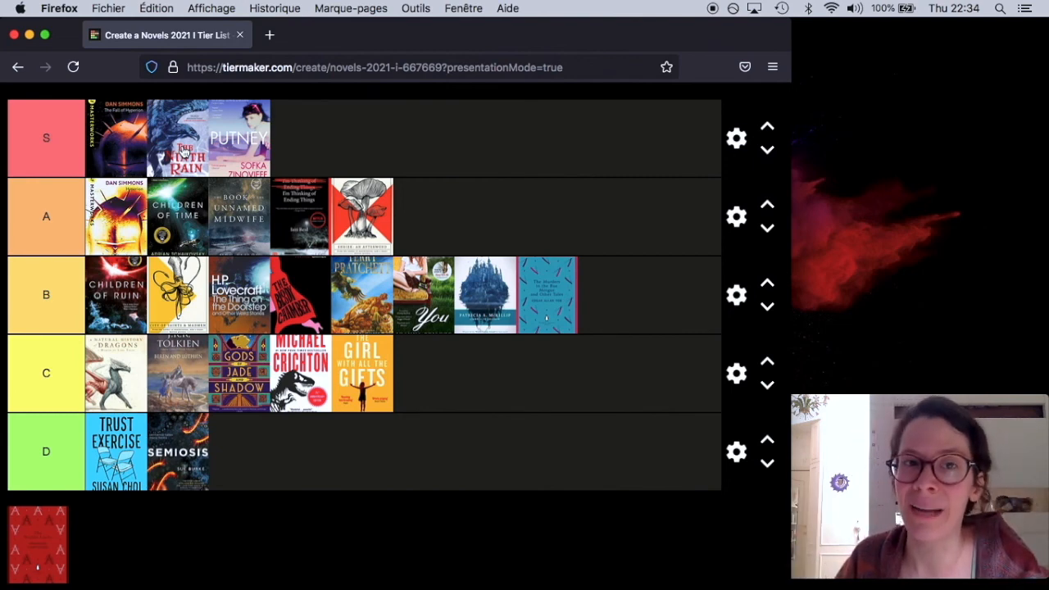
mouse_move(53, 557)
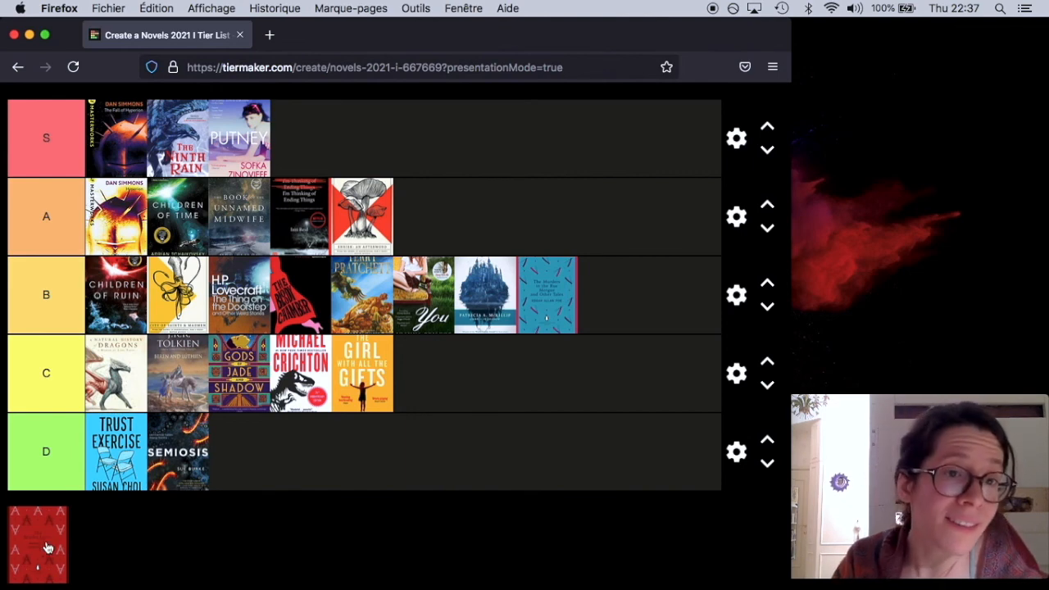
Move the last red patterned cover into the C tier after the Crichton novel
left_click_drag(38, 543, 274, 491)
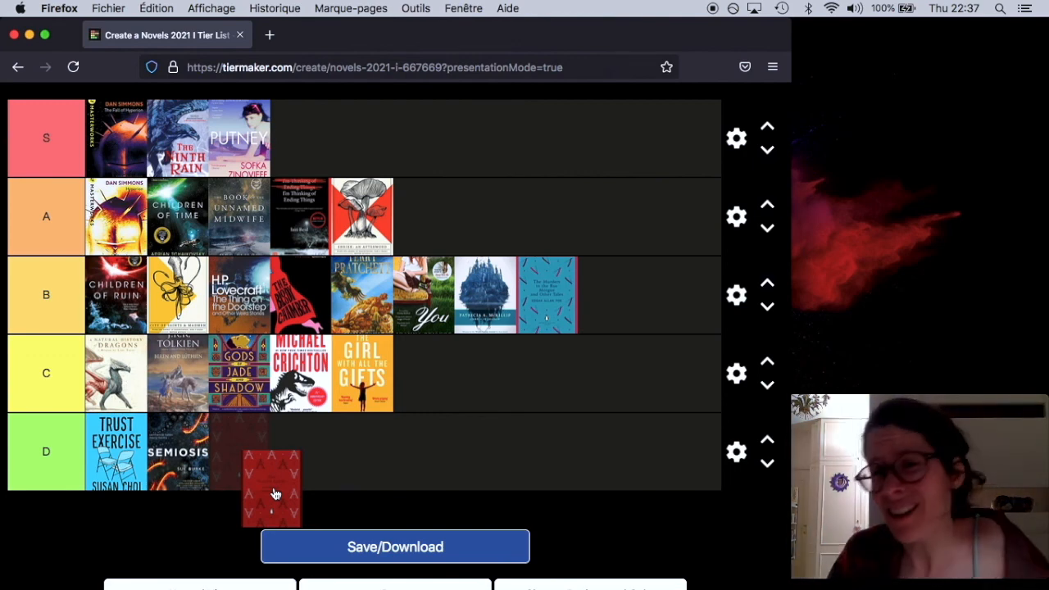
left_click_drag(275, 488, 360, 373)
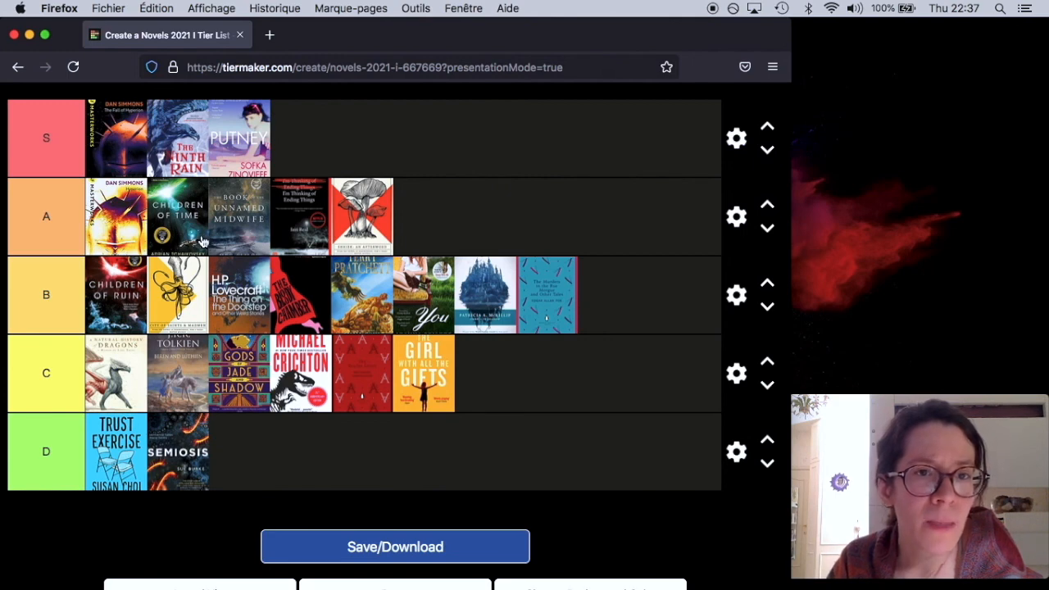
mouse_move(127, 226)
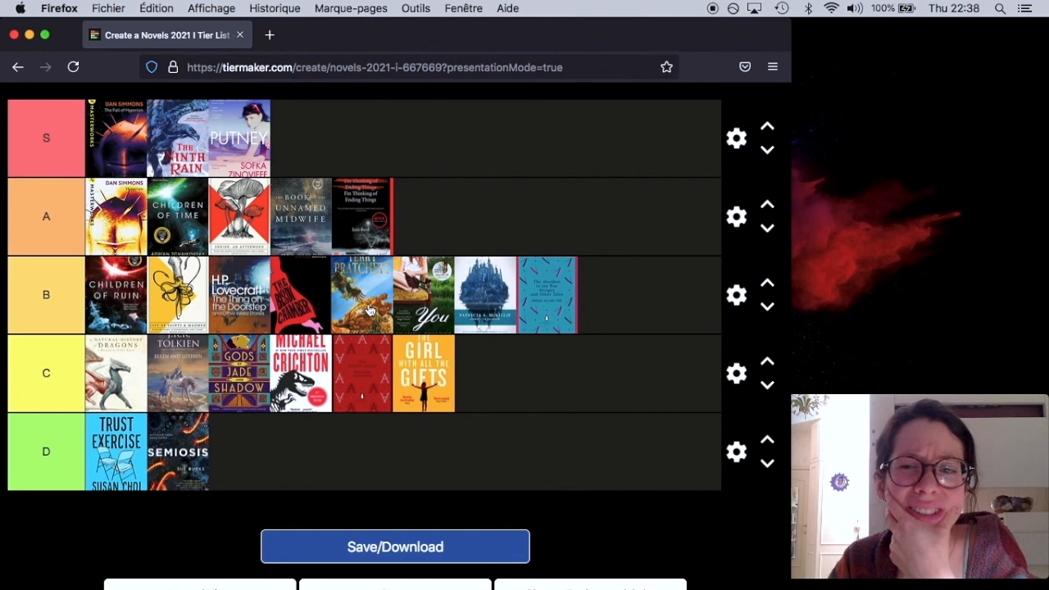
mouse_move(162, 305)
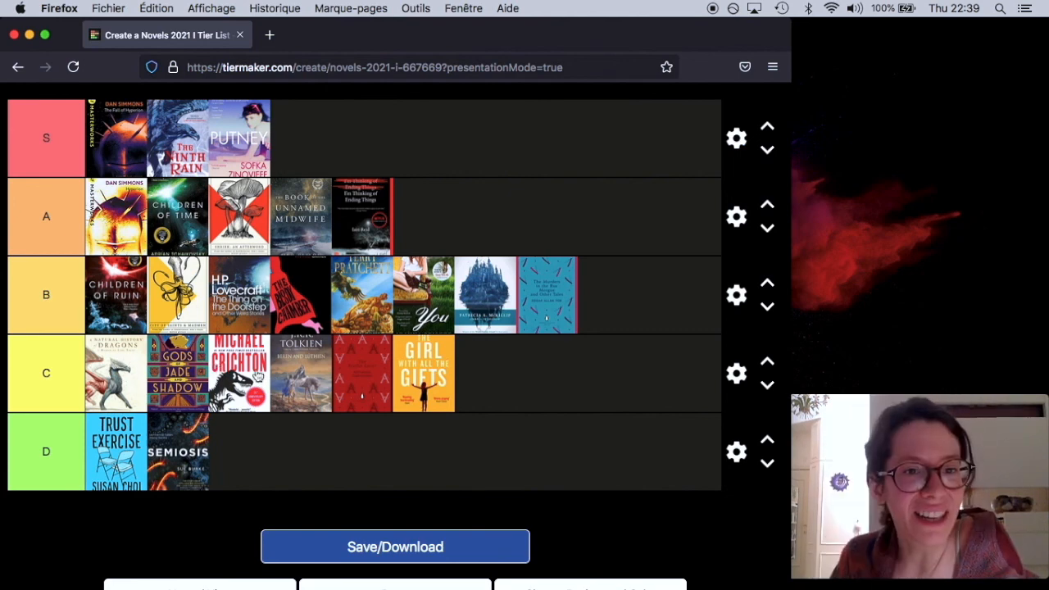
mouse_move(180, 397)
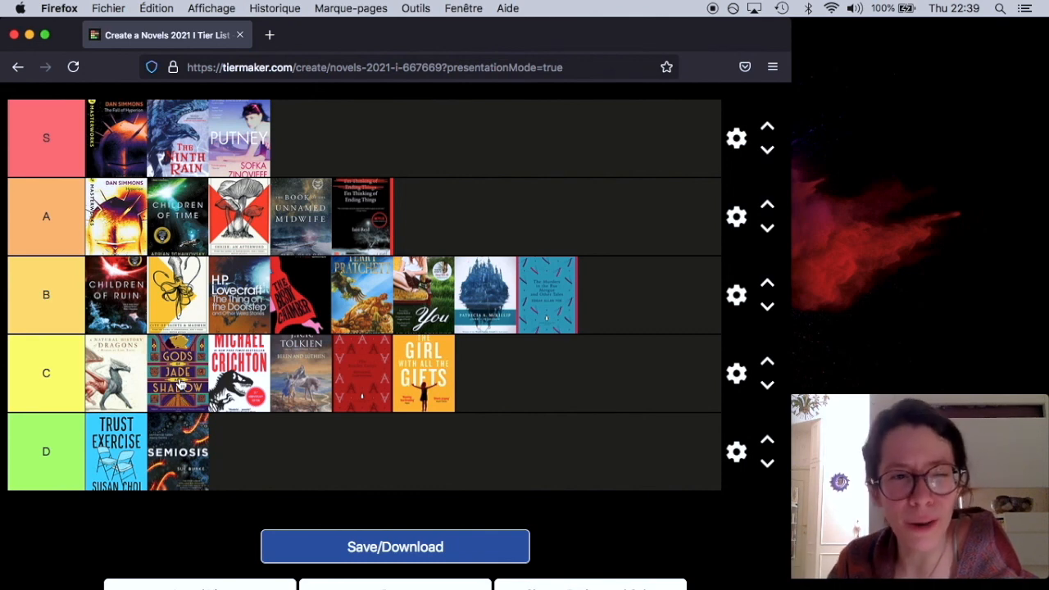
mouse_move(92, 375)
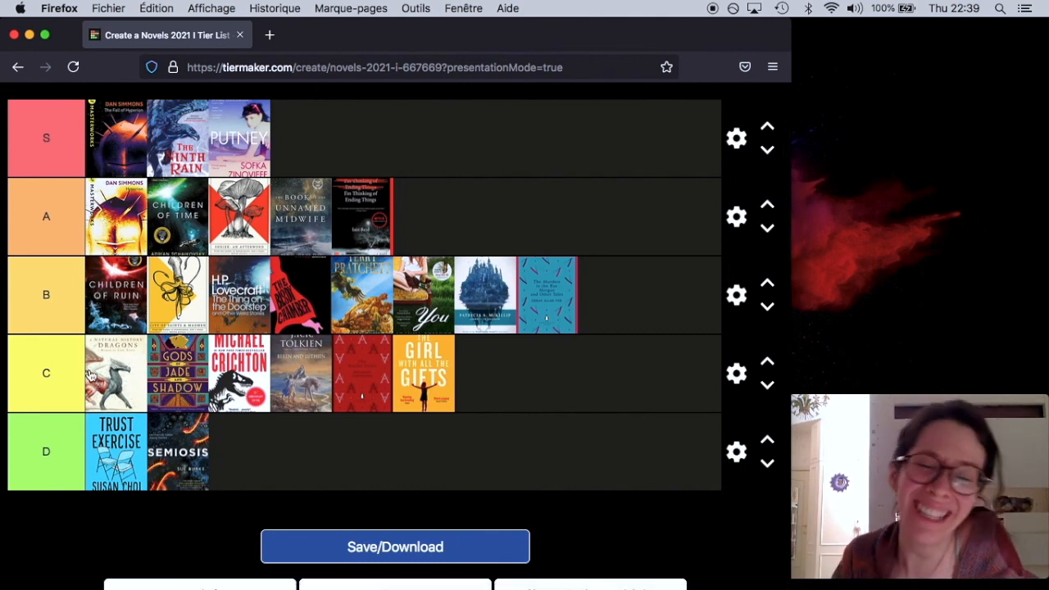